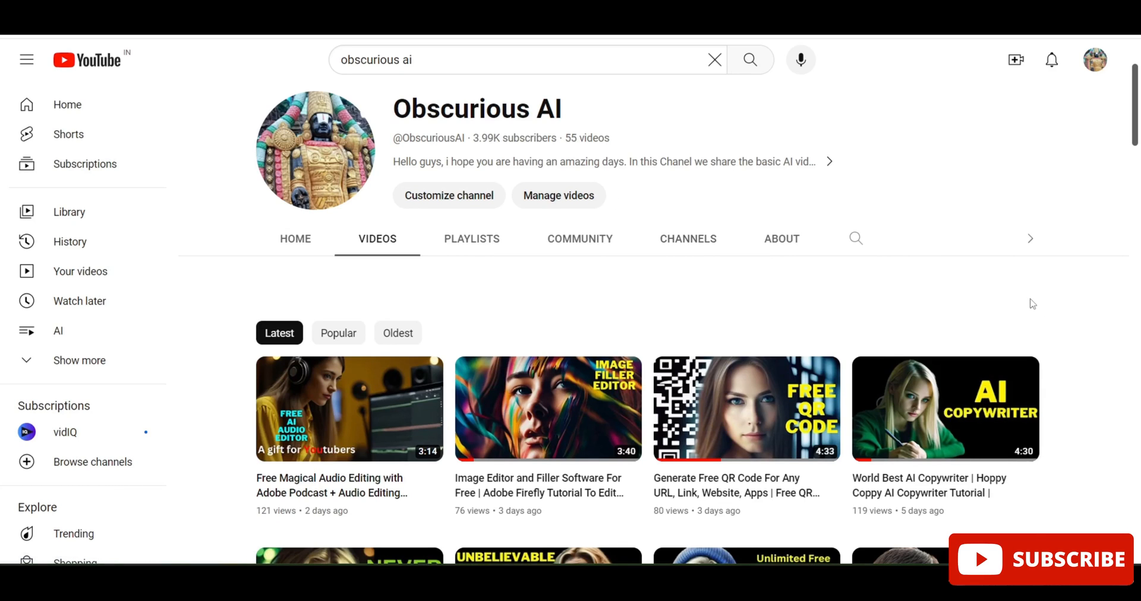
- Scroll the 'ipic ai' Google results and open the iPic.Ai free image generator site
scroll(down, 3)
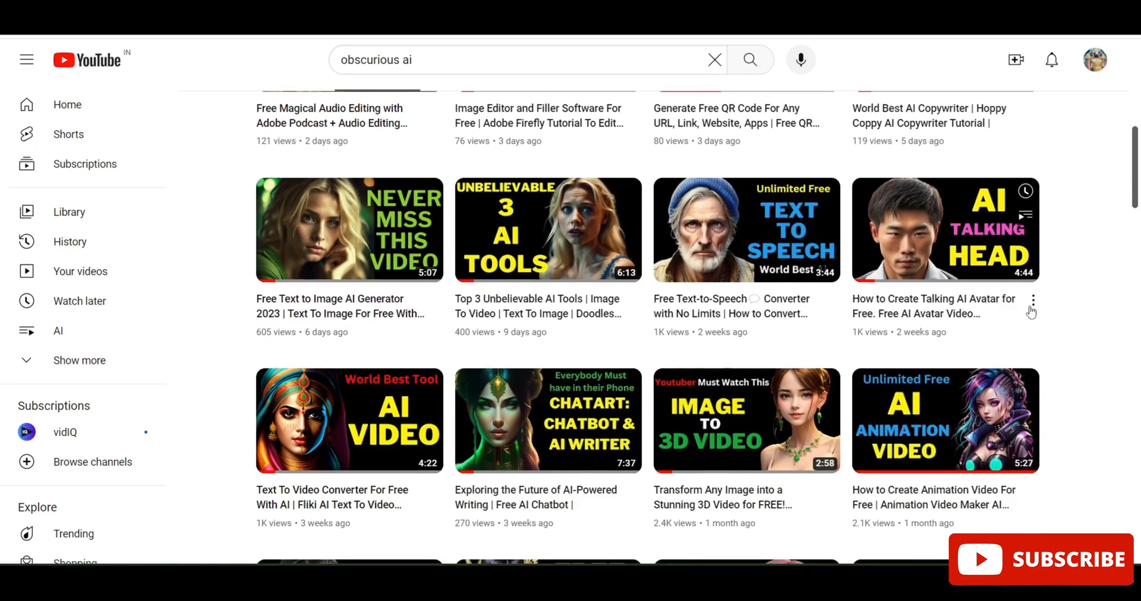
scroll(down, 3)
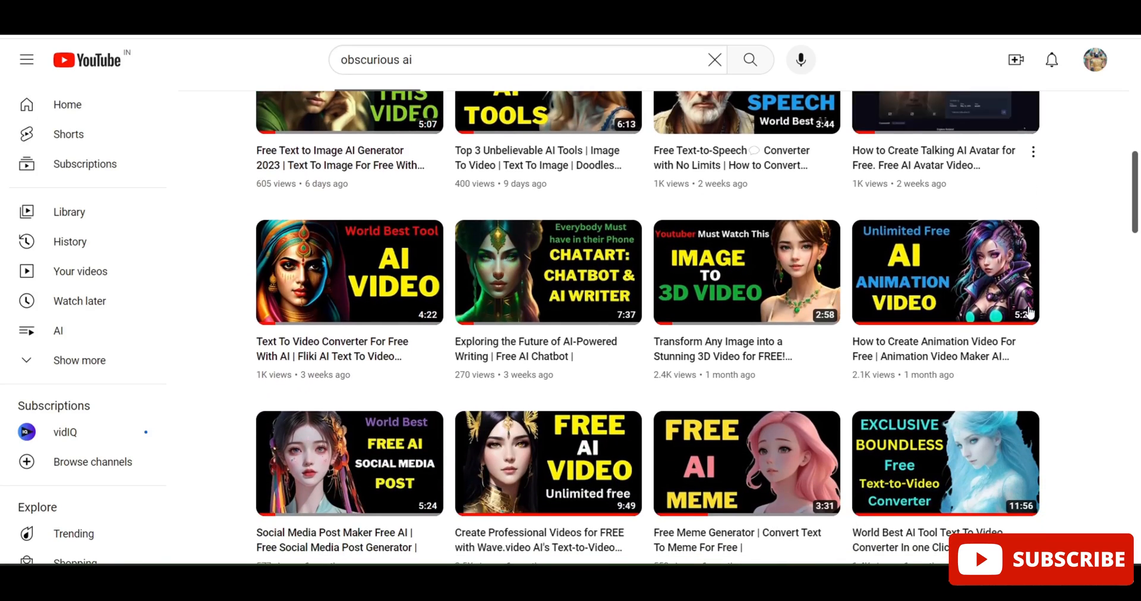
scroll(down, 3)
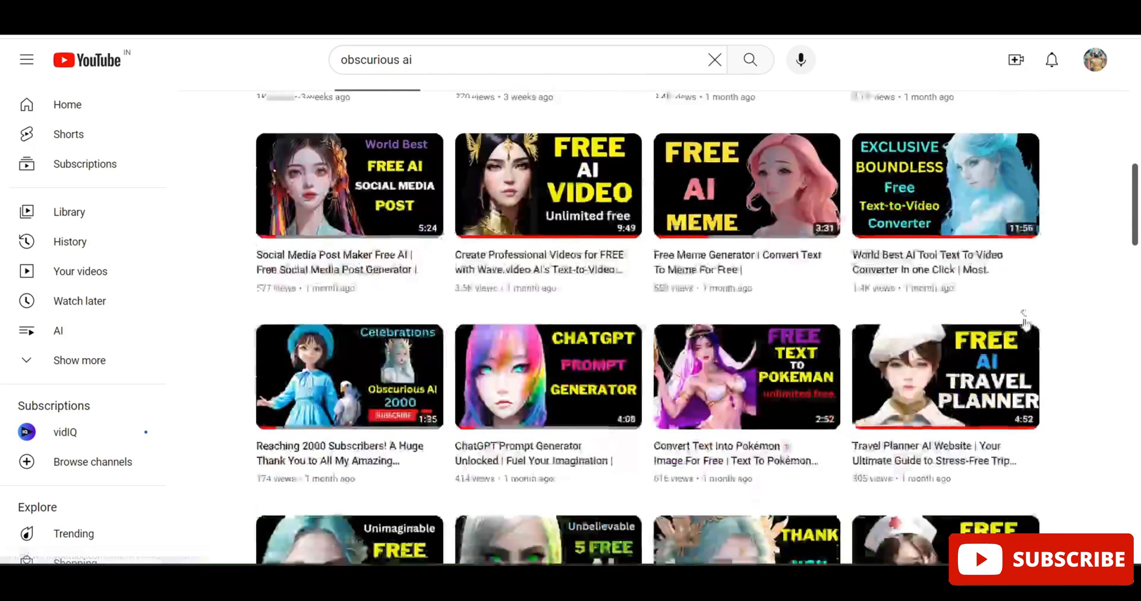
scroll(down, 3)
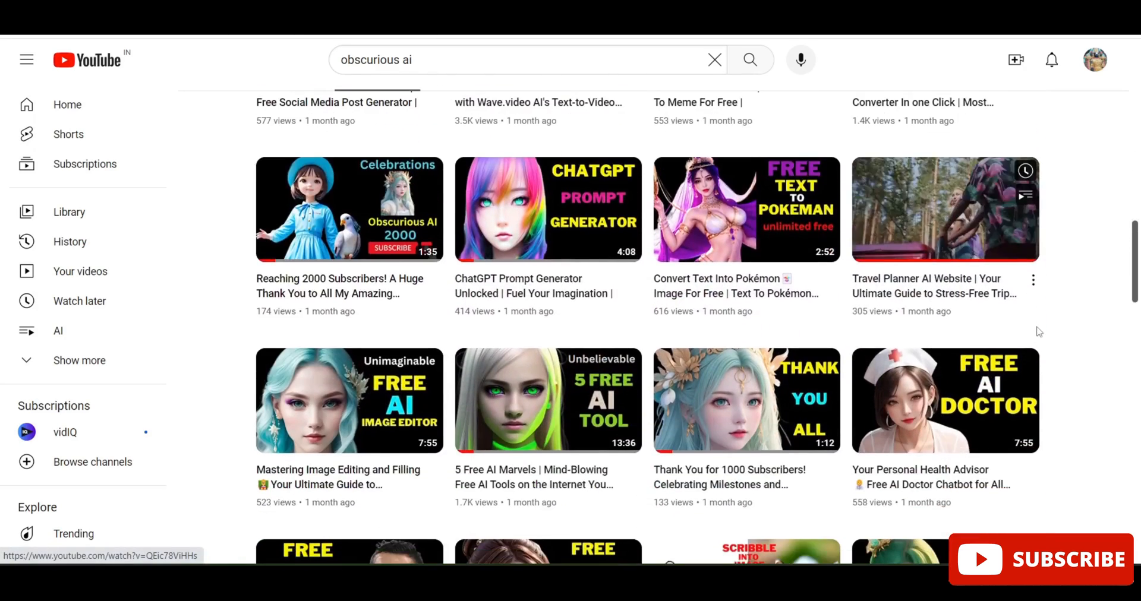
scroll(down, 3)
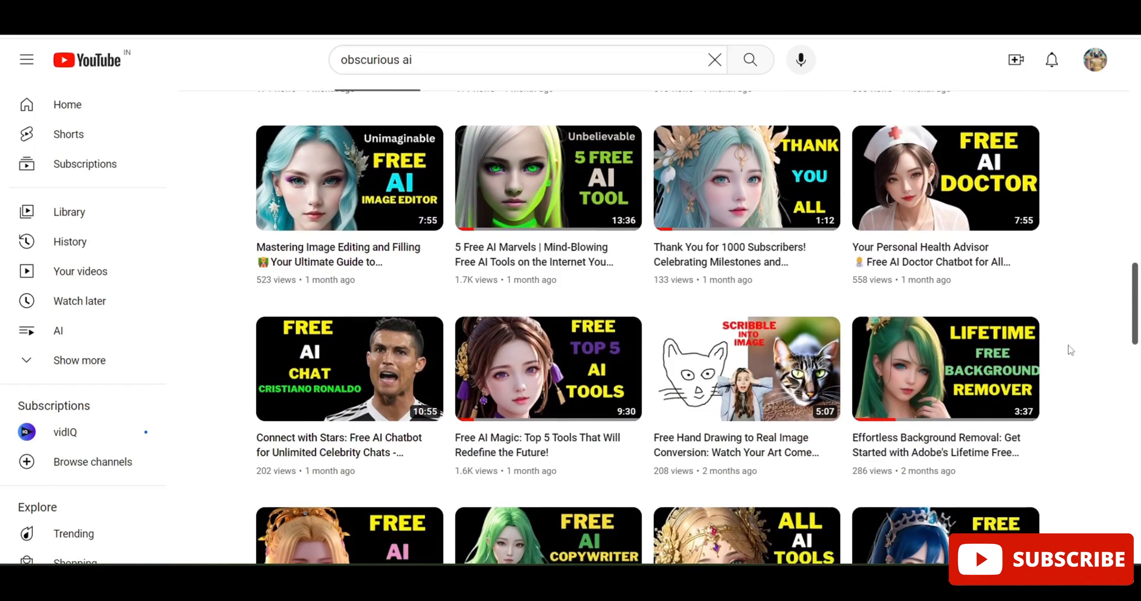
scroll(down, 3)
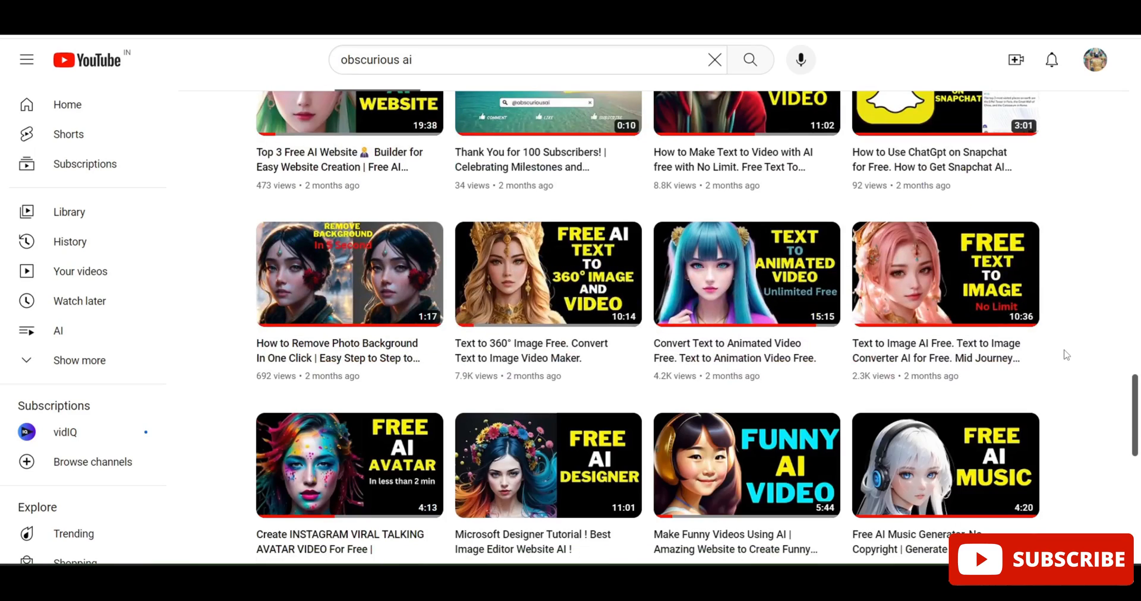
scroll(down, 3)
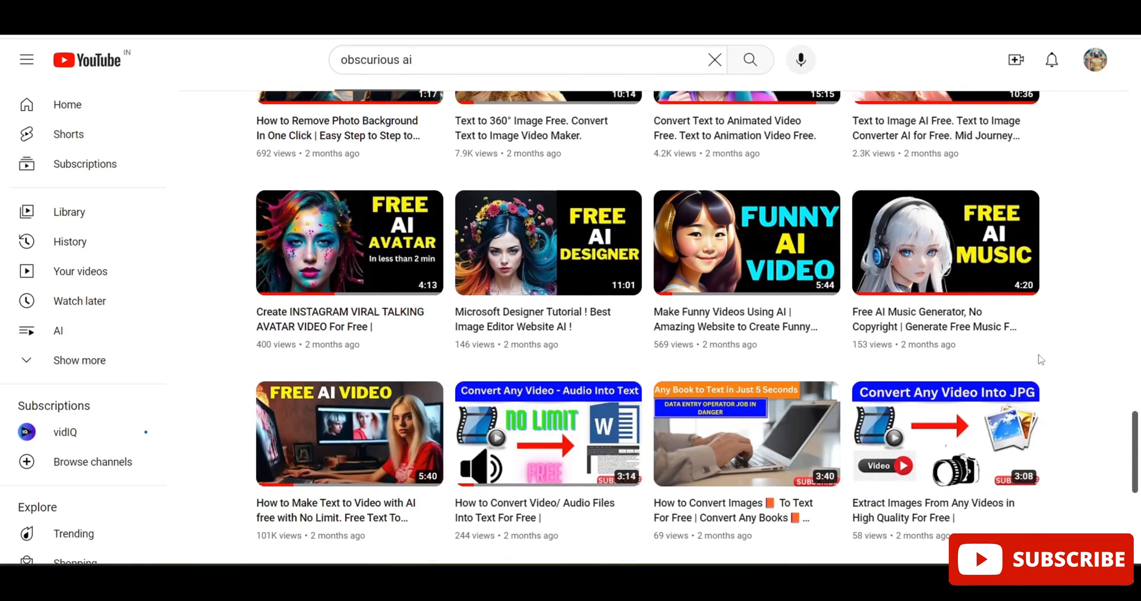
scroll(down, 3)
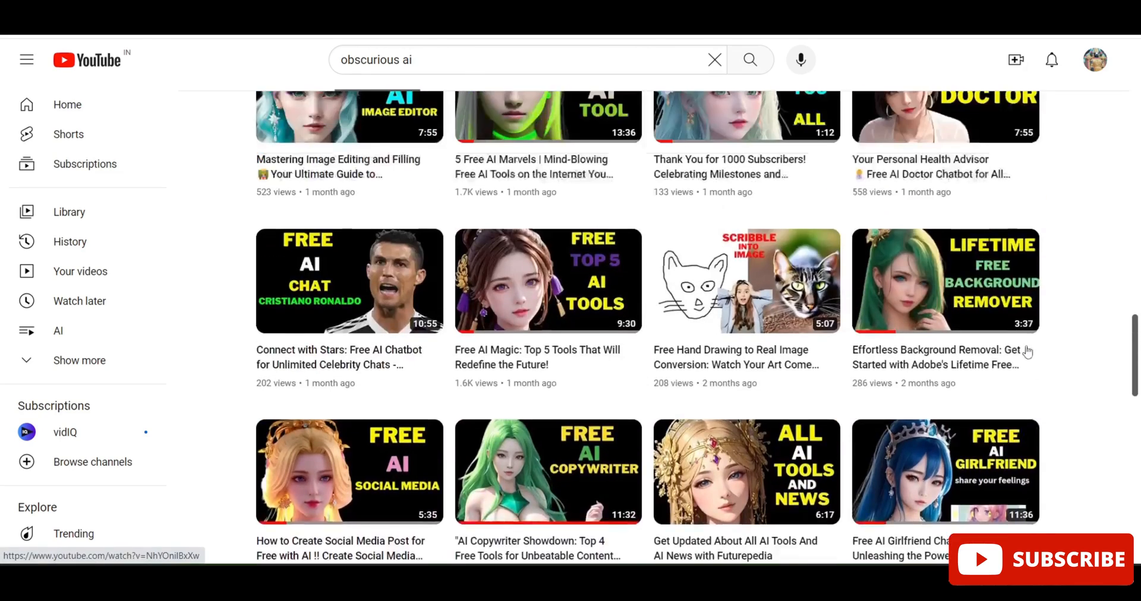
scroll(down, 3)
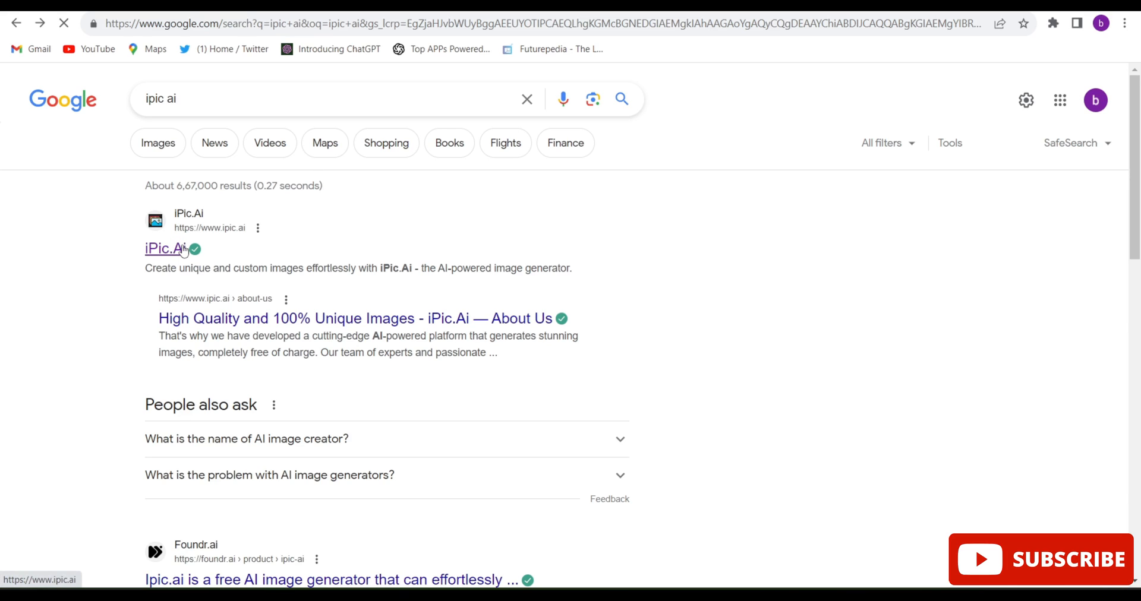
click(165, 249)
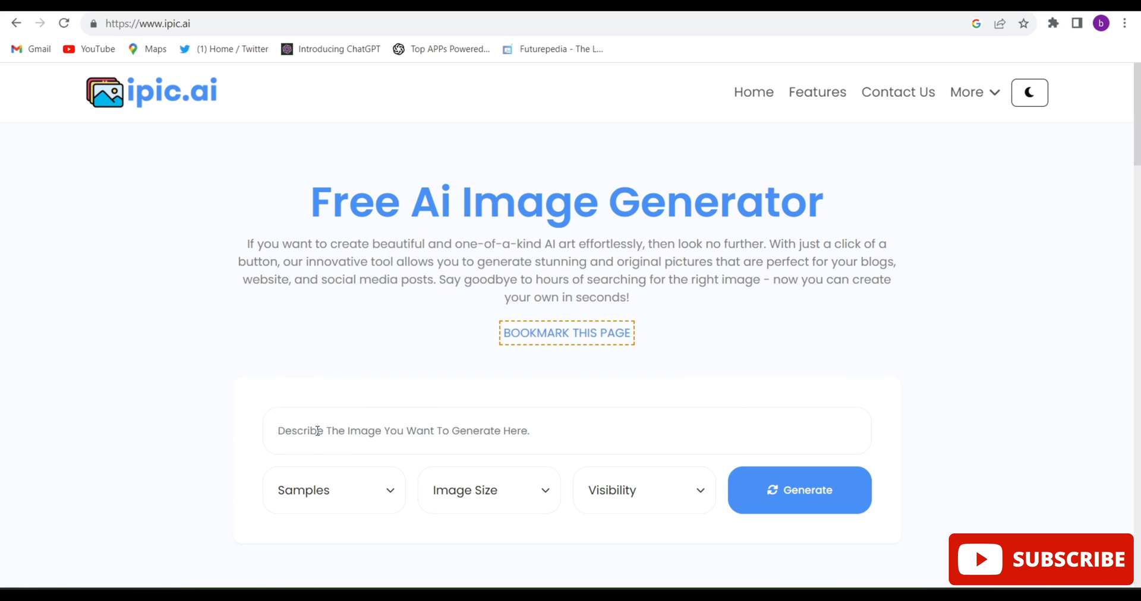
- Enter the misty-mountain jungle ruins prompt and generate one public 1024x1024 image
text(ization's mysterious ruins, hidden deep within a dense jungle or atop a misty mountain, waiting to be explored.)
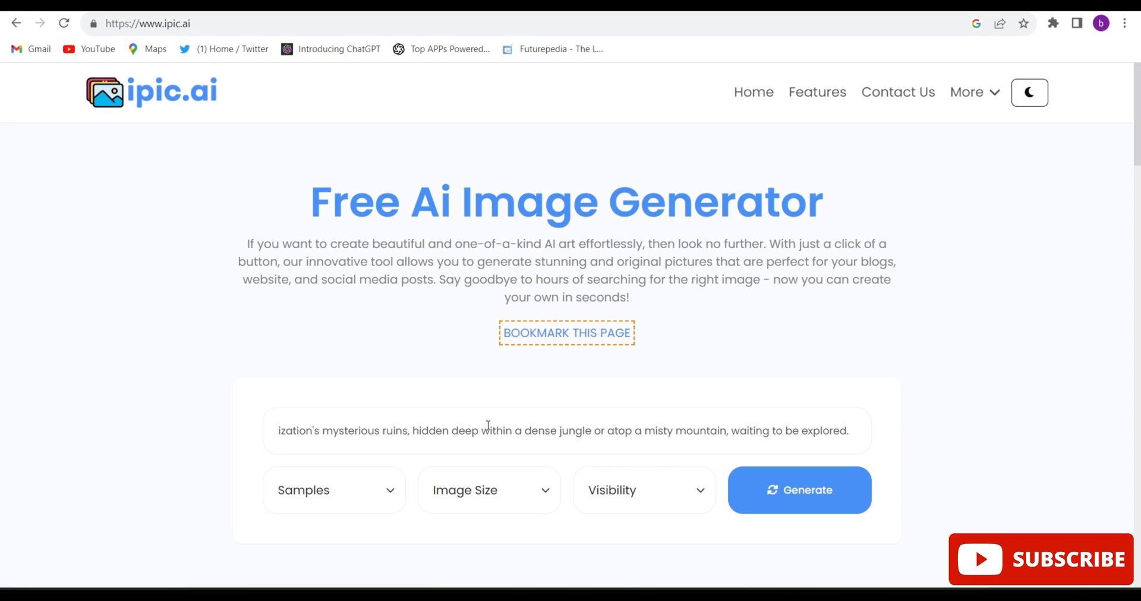
mouse_move(363, 492)
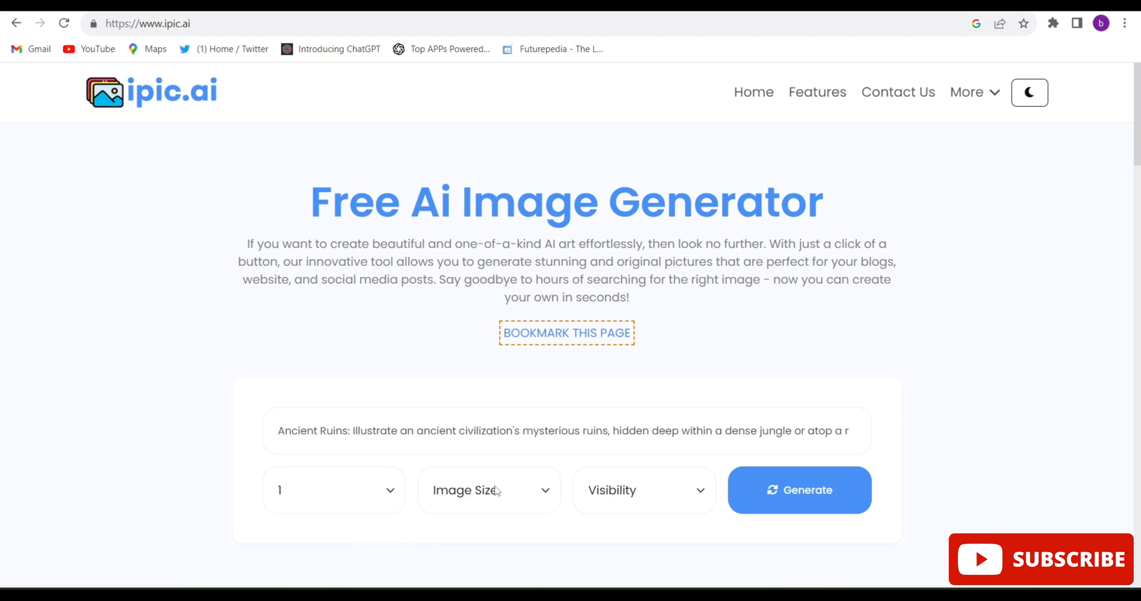
click(487, 490)
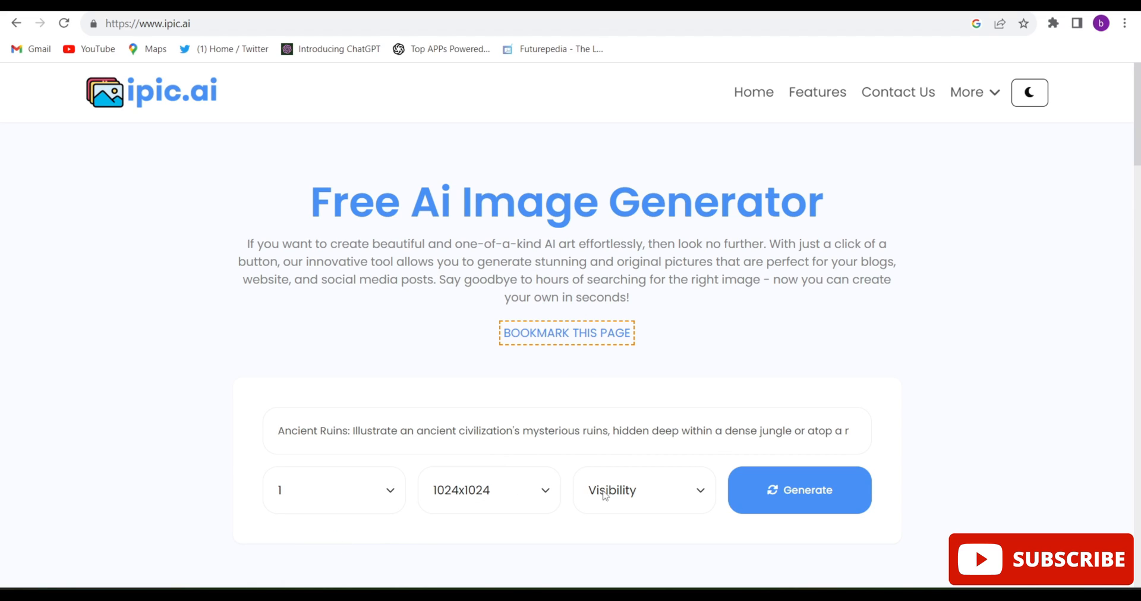
click(643, 490)
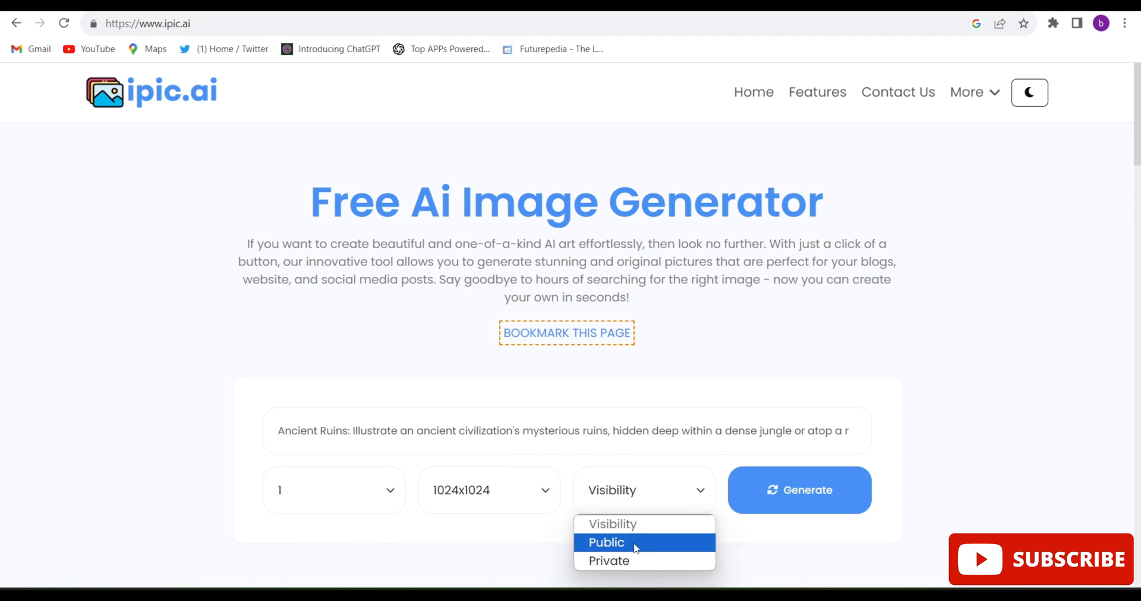
click(606, 543)
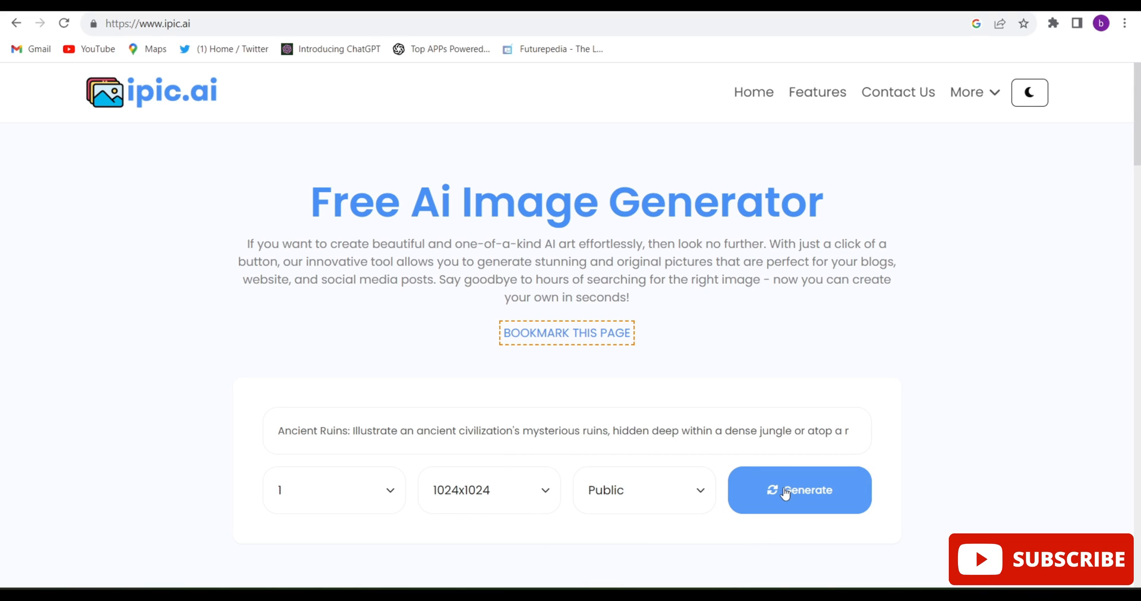
click(798, 490)
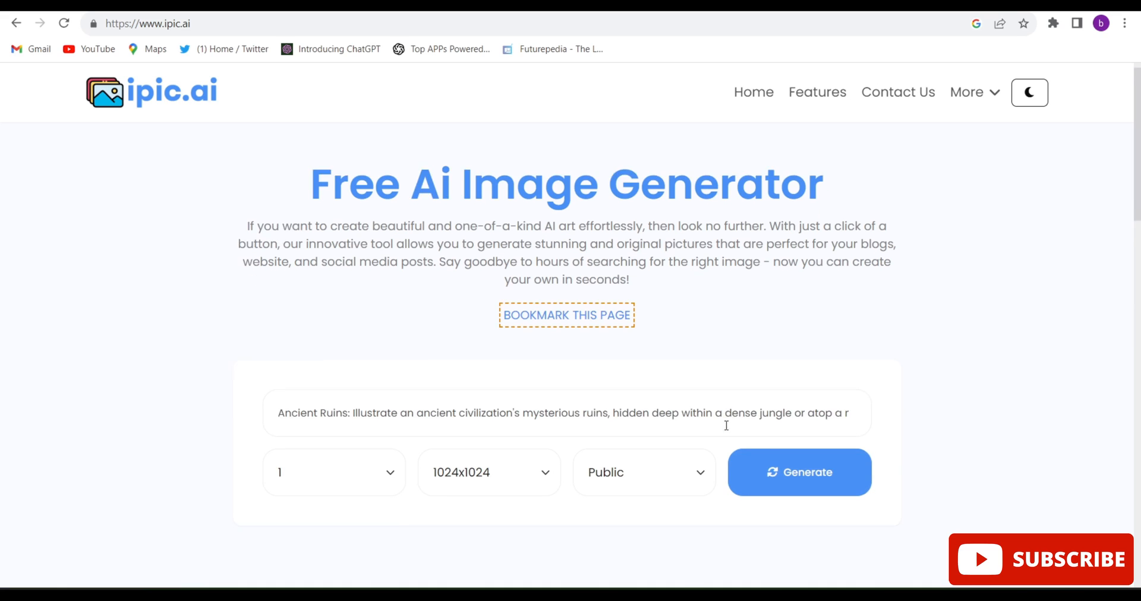
- Let generation finish and scroll down to the stone-ruins-in-jungle image
click(798, 472)
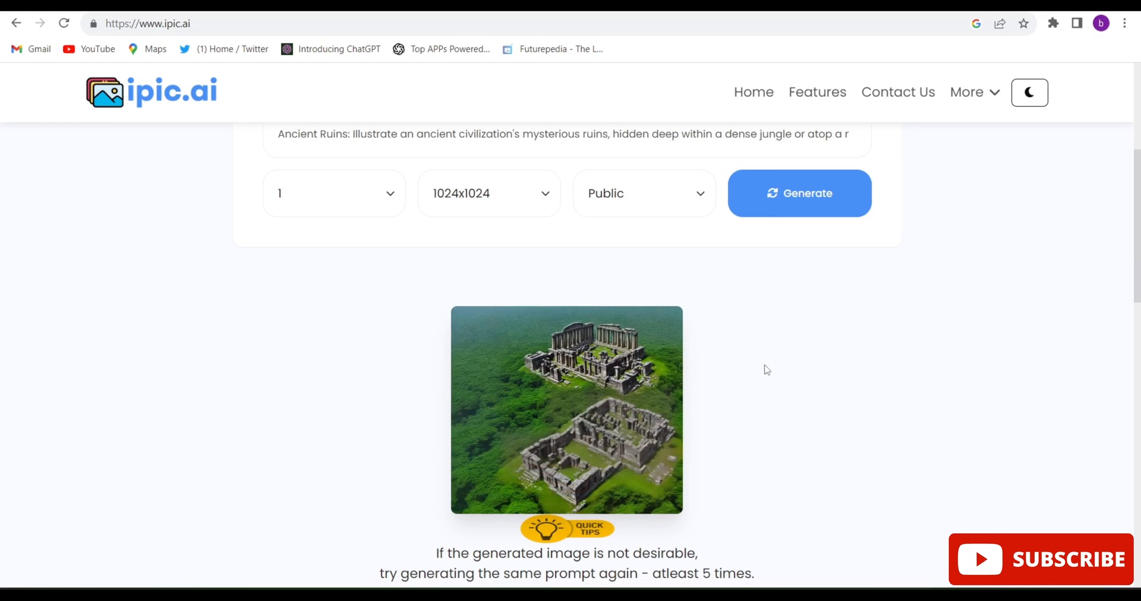
scroll(down, 3)
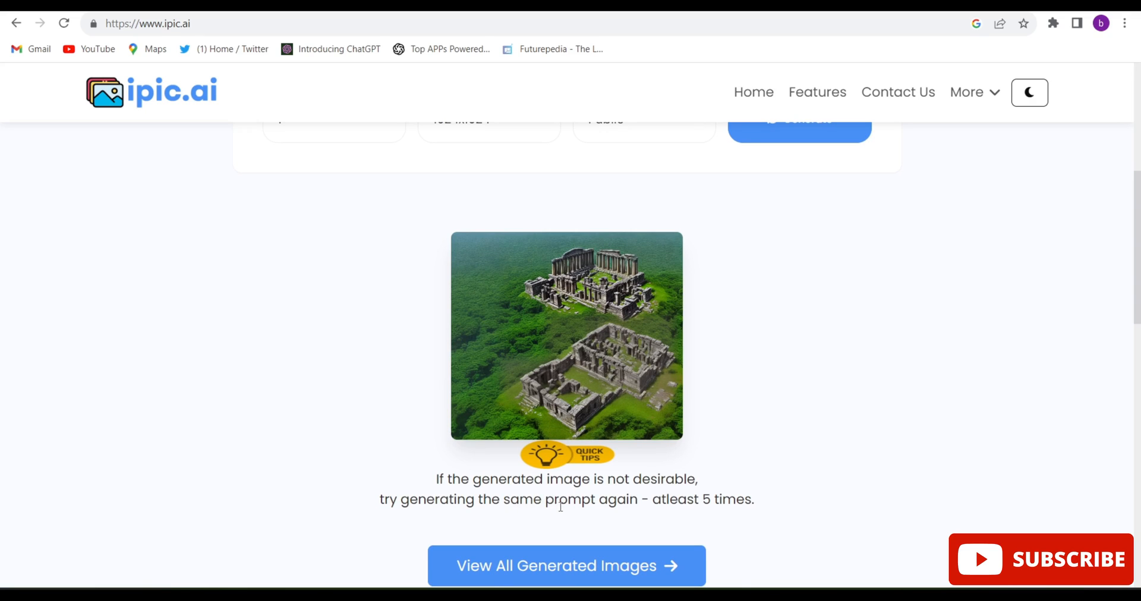
mouse_move(720, 479)
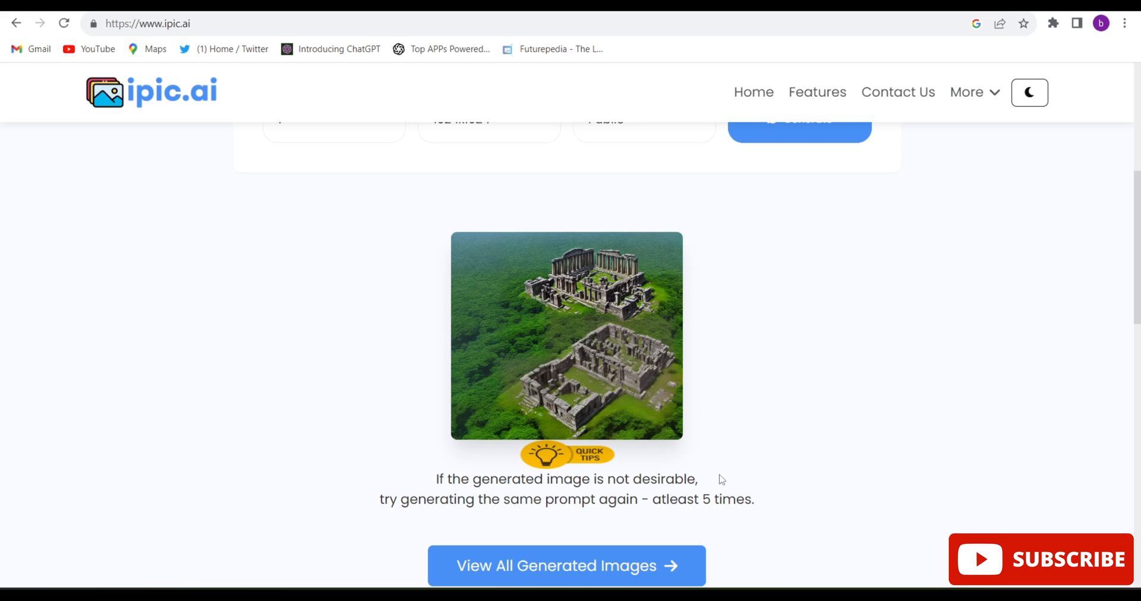
mouse_move(724, 367)
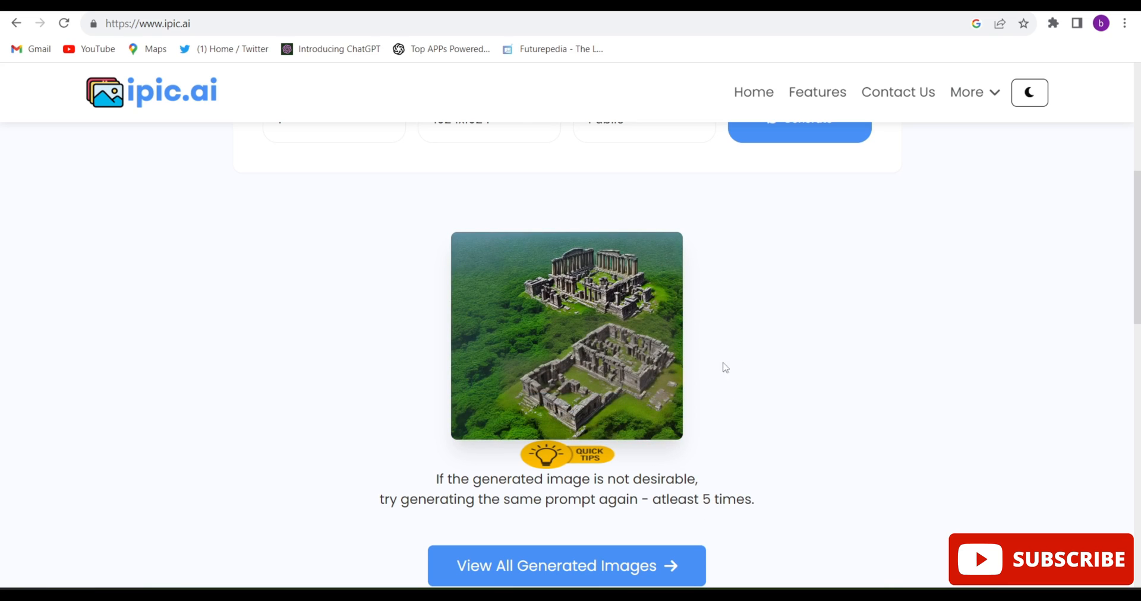
- Scroll back up and generate again from the same ruins prompt
scroll(up, 3)
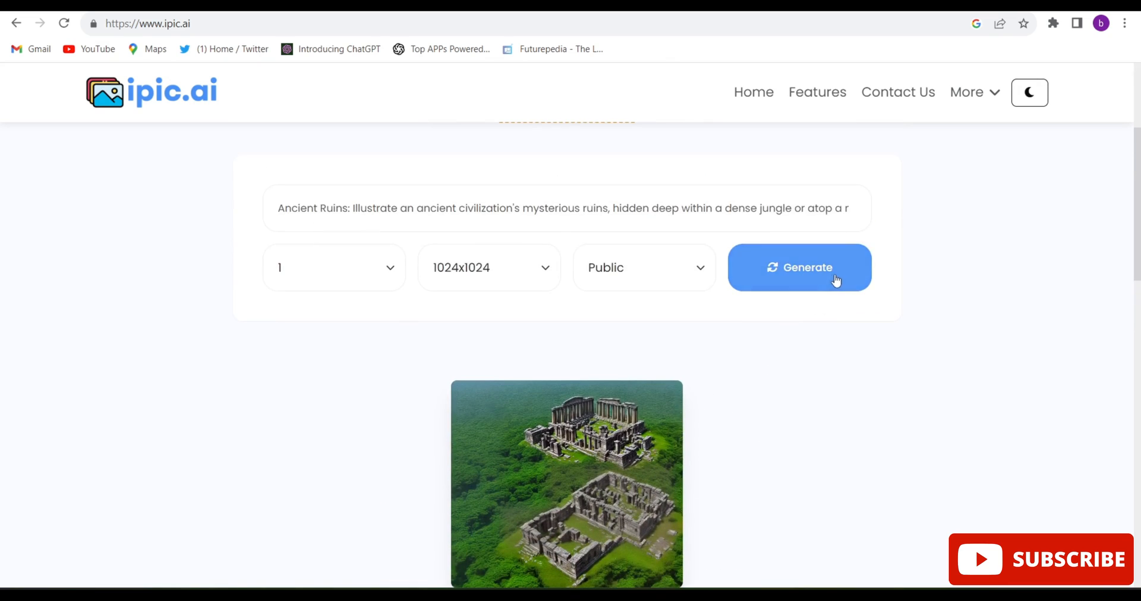
click(798, 267)
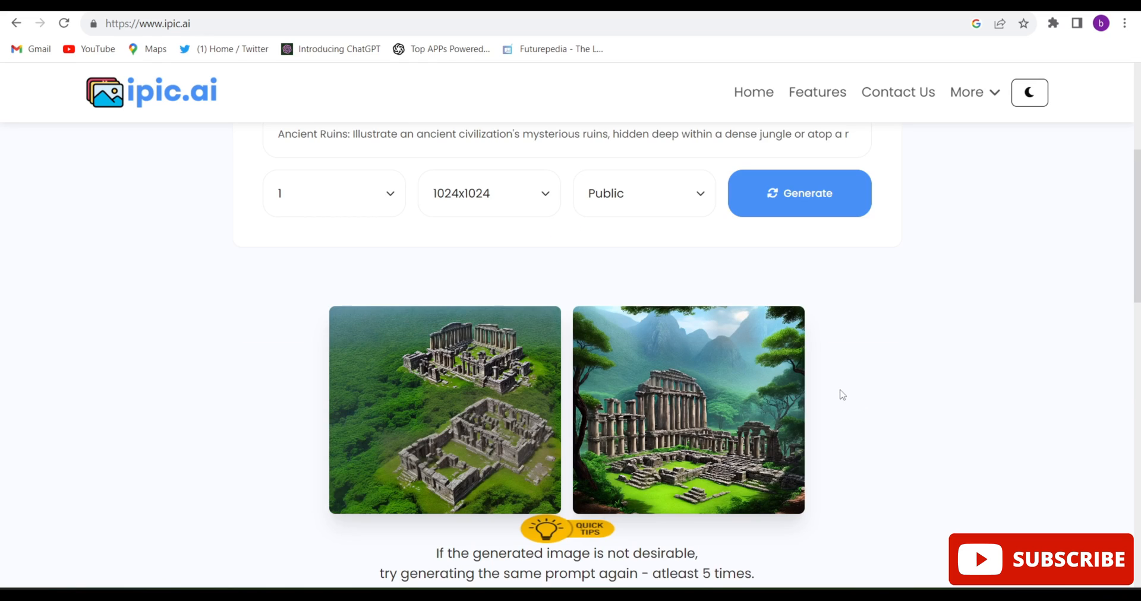
mouse_move(866, 417)
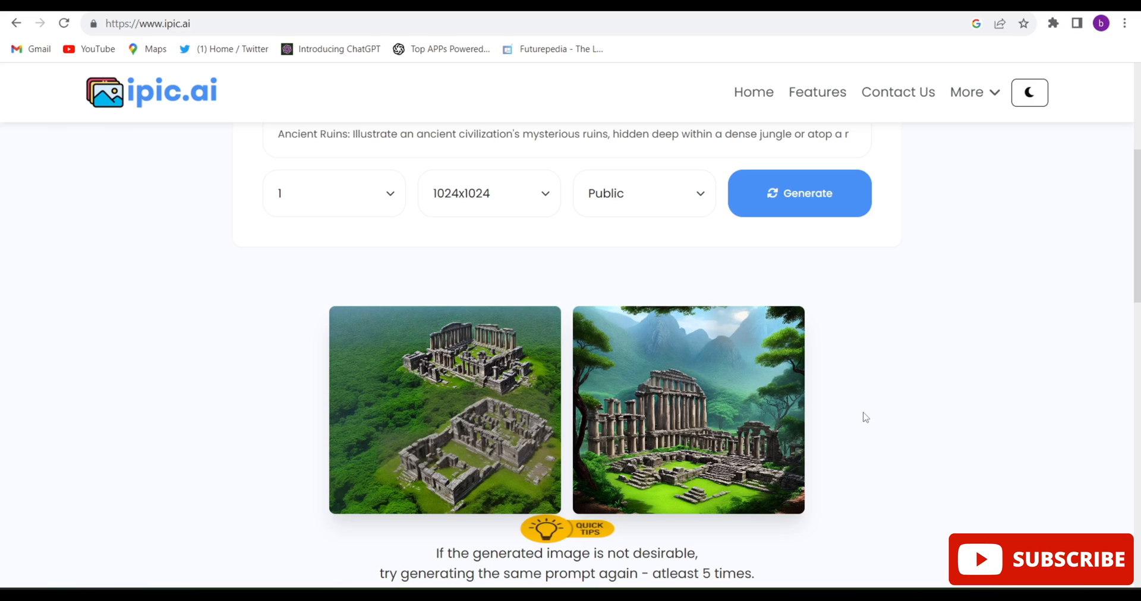
mouse_move(868, 419)
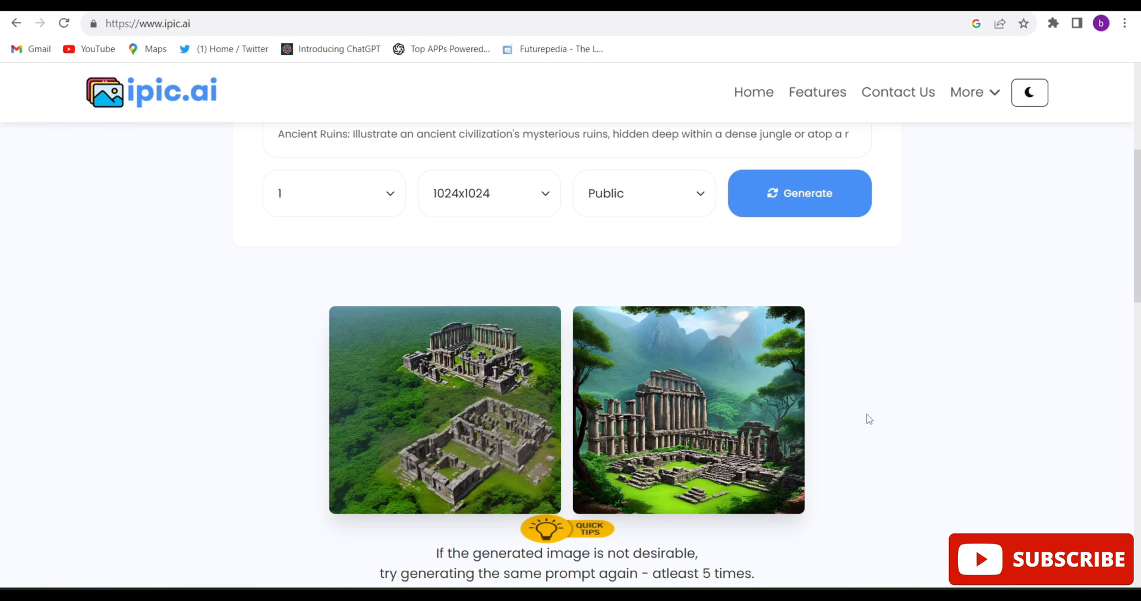
mouse_move(658, 195)
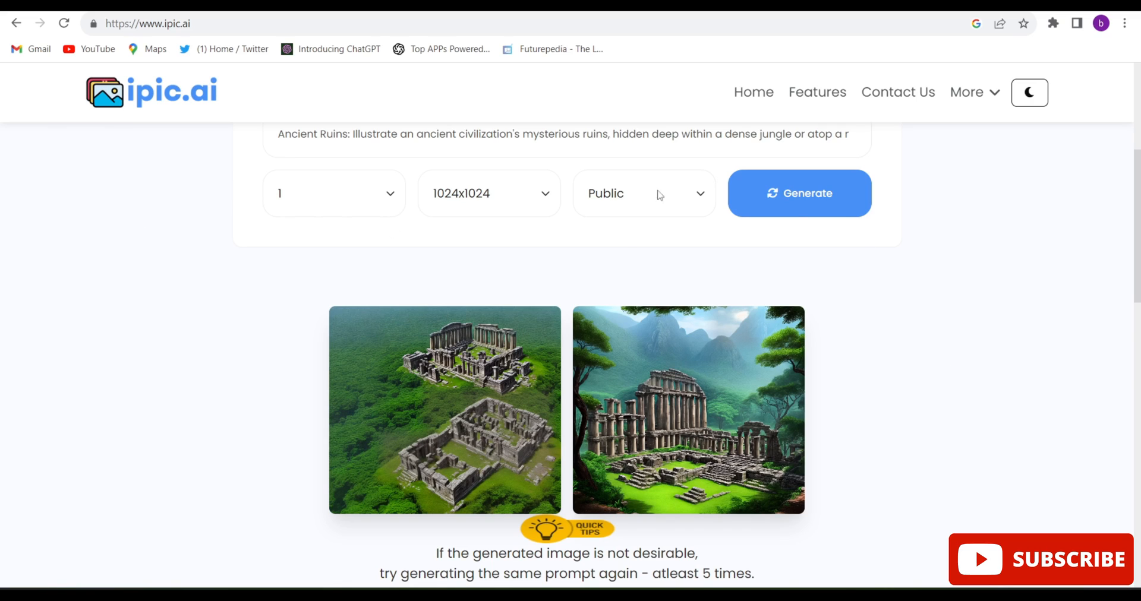
mouse_move(904, 410)
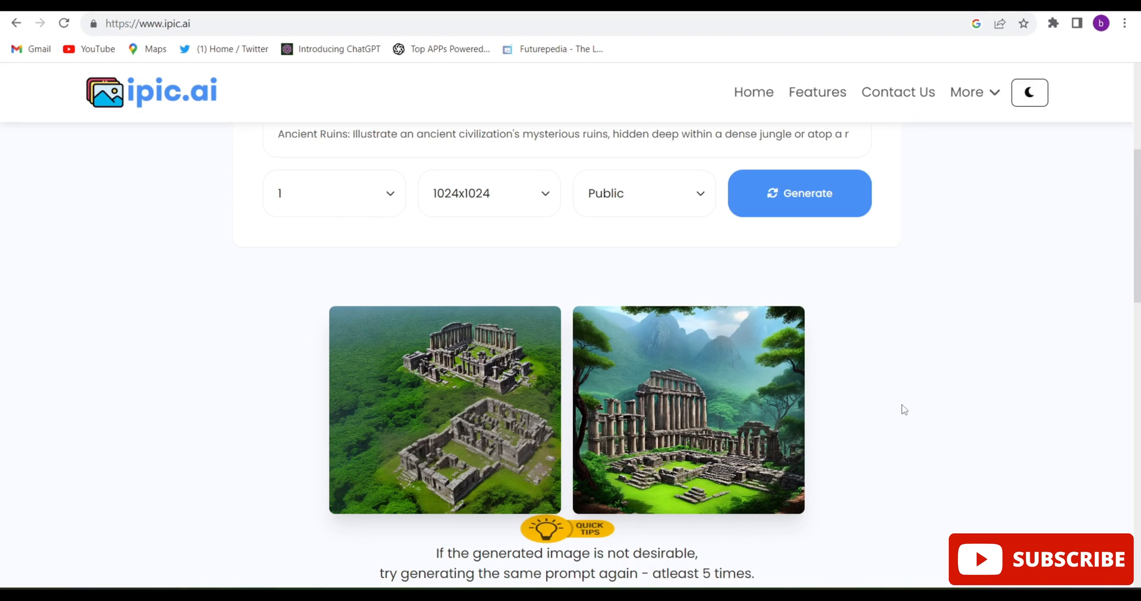
mouse_move(764, 429)
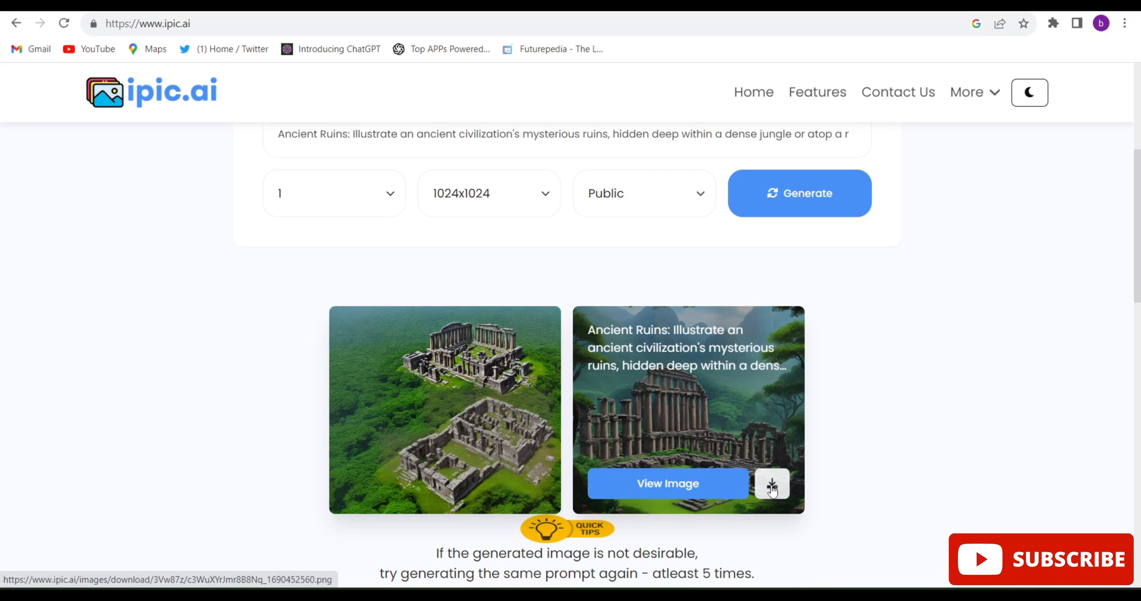
- Download the mountain-backed ruins image as a PNG and open it
click(772, 484)
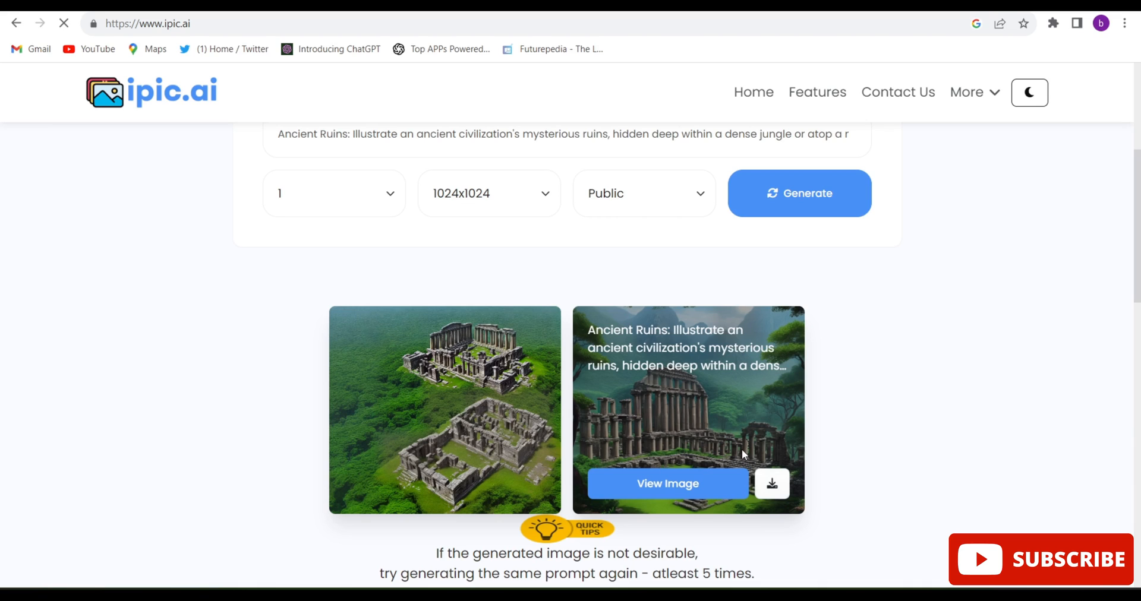
click(772, 484)
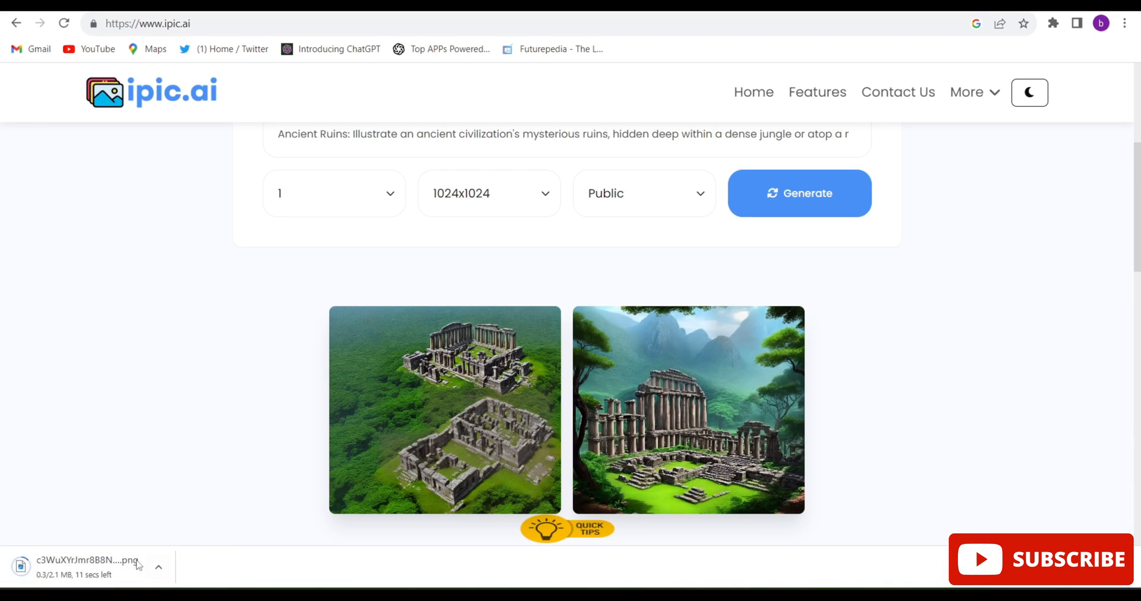
click(688, 410)
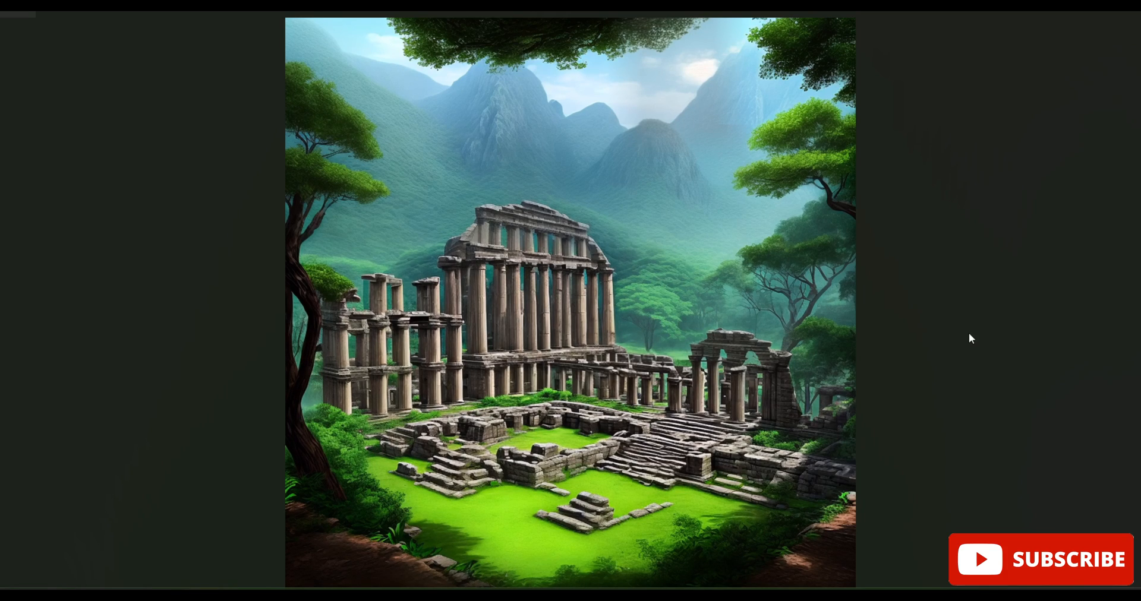
mouse_move(964, 337)
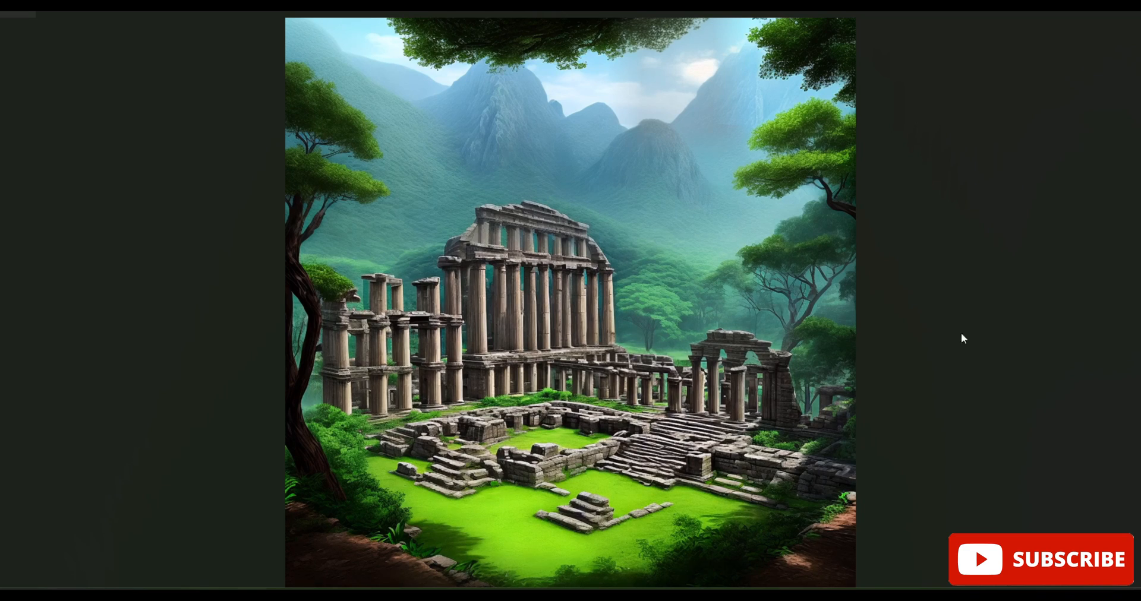